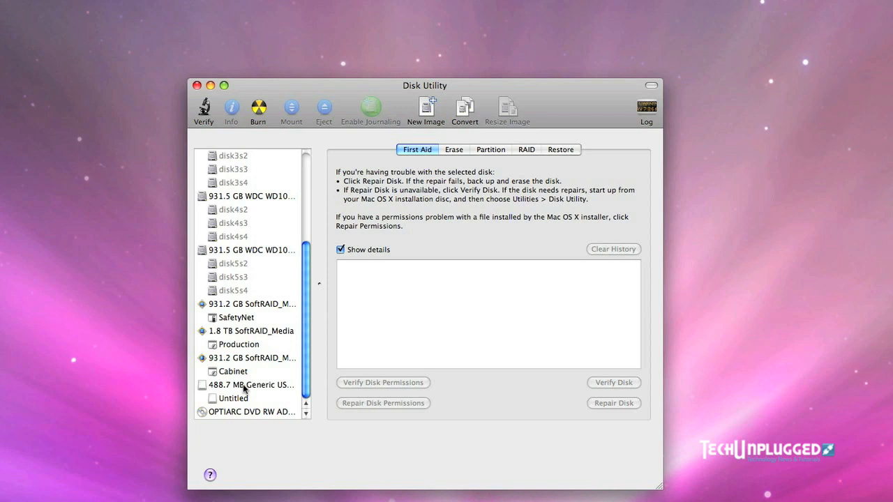
pyautogui.moveTo(242, 392)
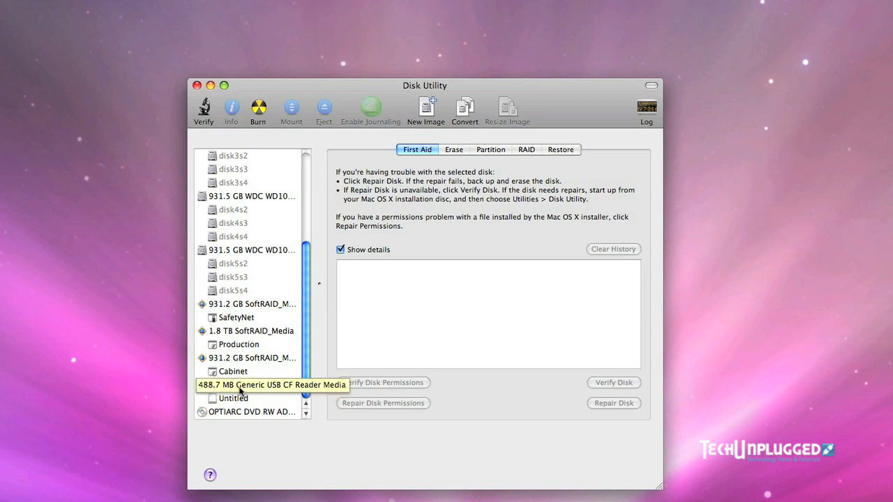
pyautogui.moveTo(290, 396)
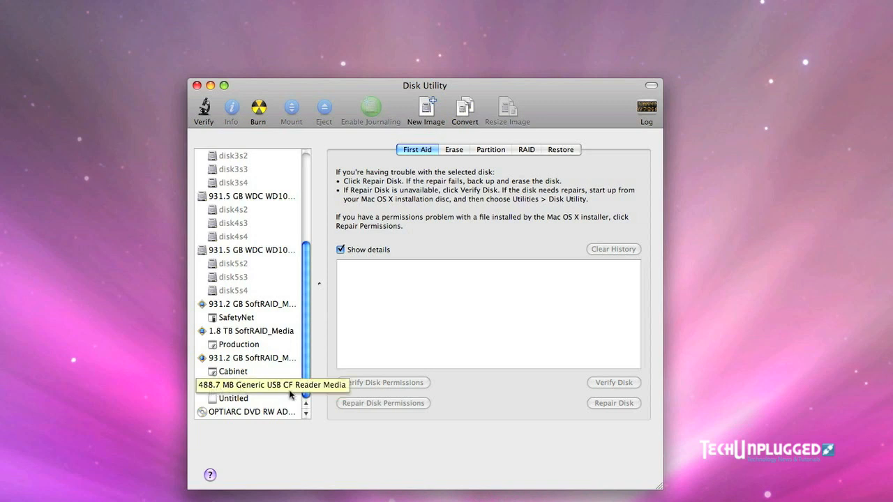
pyautogui.moveTo(267, 388)
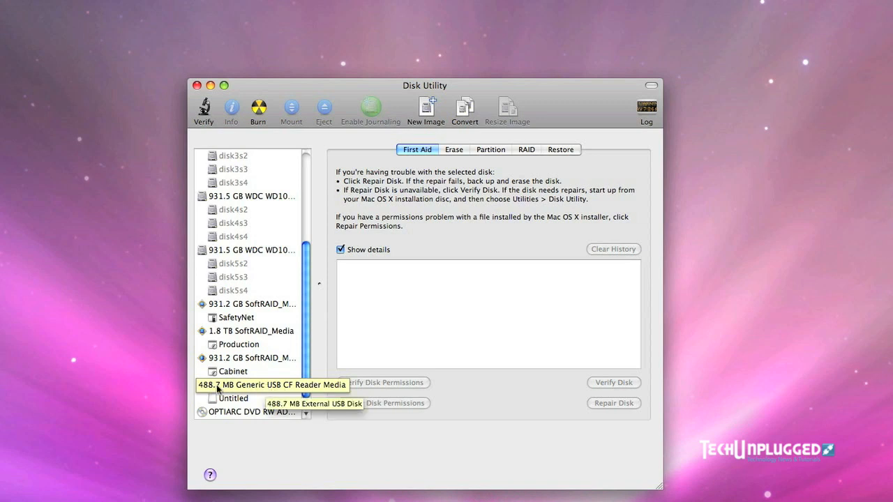
pyautogui.moveTo(250, 392)
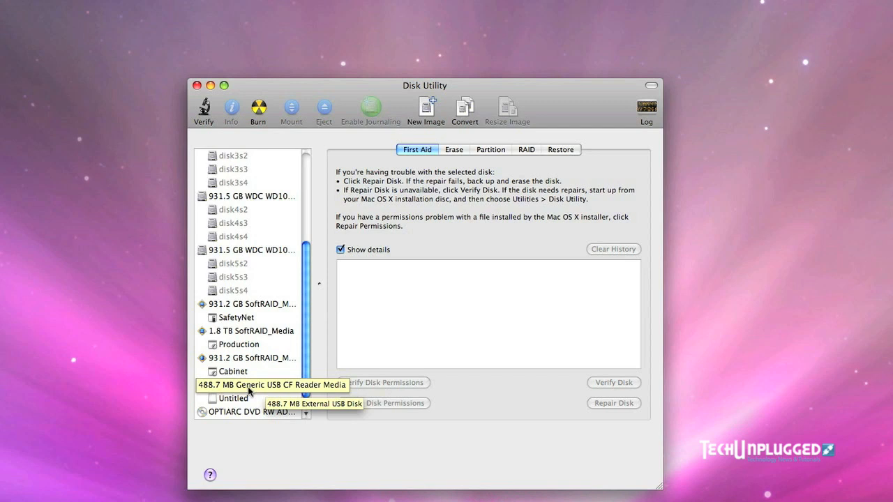
# Show the Information window for the Generic USB CF Reader Media disk (disk10).
pyautogui.rightClick(262, 385)
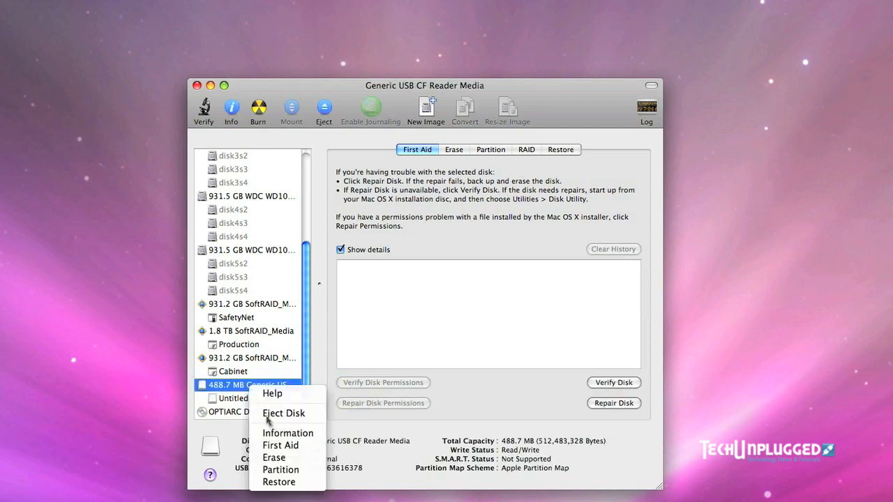
pyautogui.moveTo(285, 428)
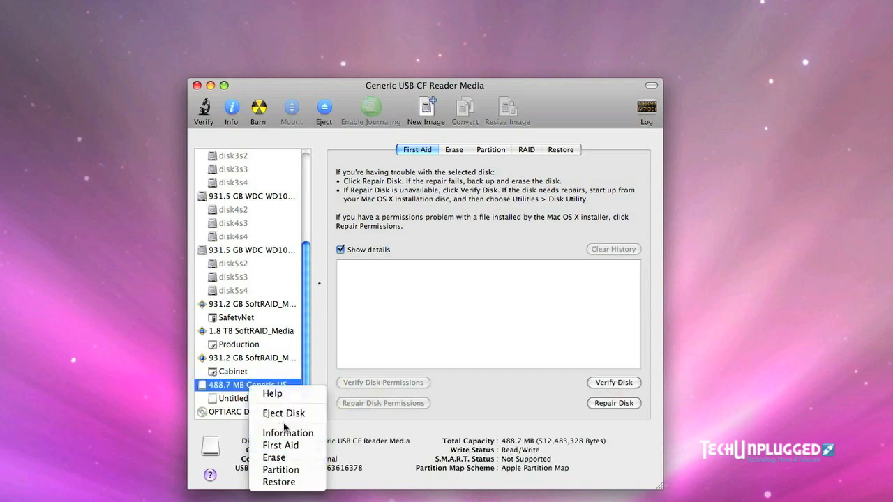
pyautogui.click(287, 432)
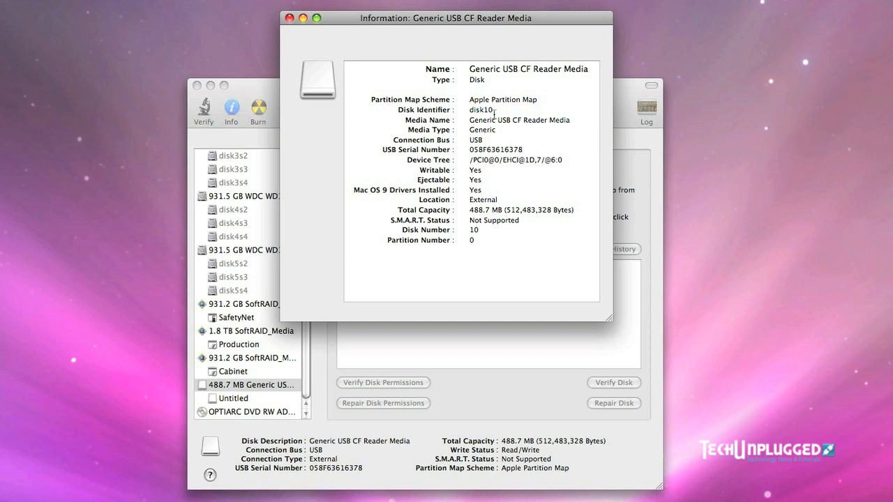
pyautogui.moveTo(496, 111)
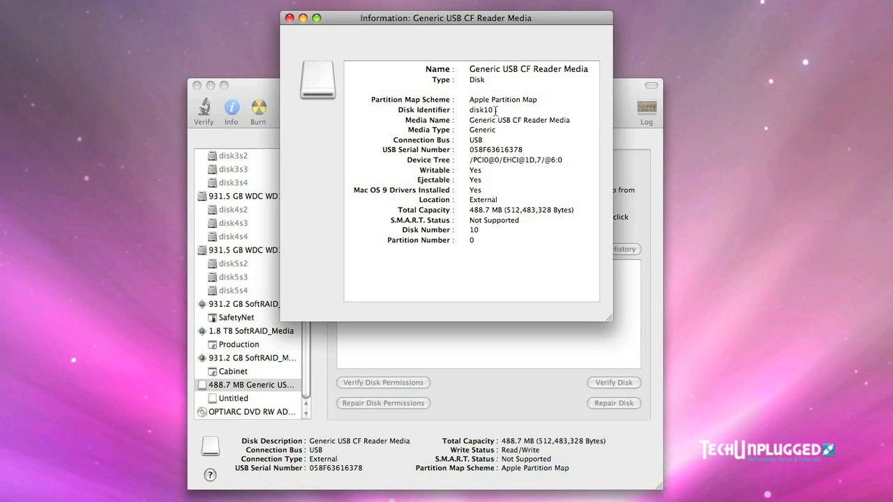
pyautogui.moveTo(293, 21)
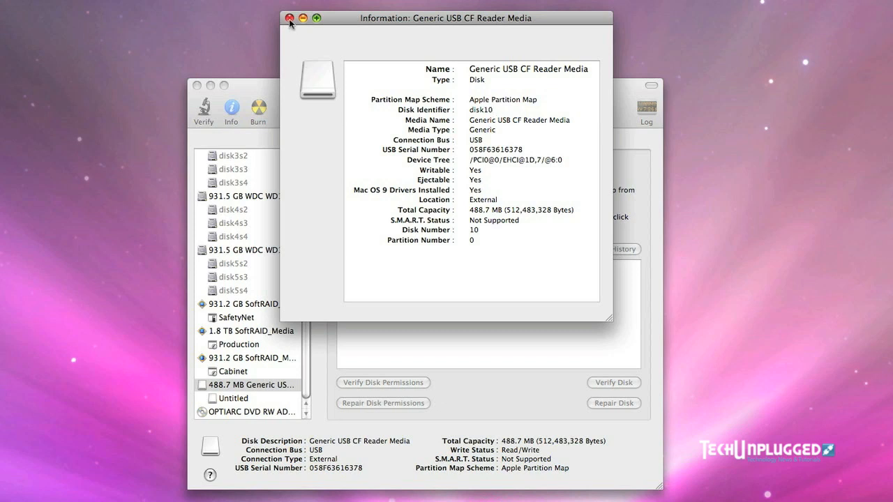
# Close the Information window and select the Untitled volume on the CF card.
pyautogui.click(283, 18)
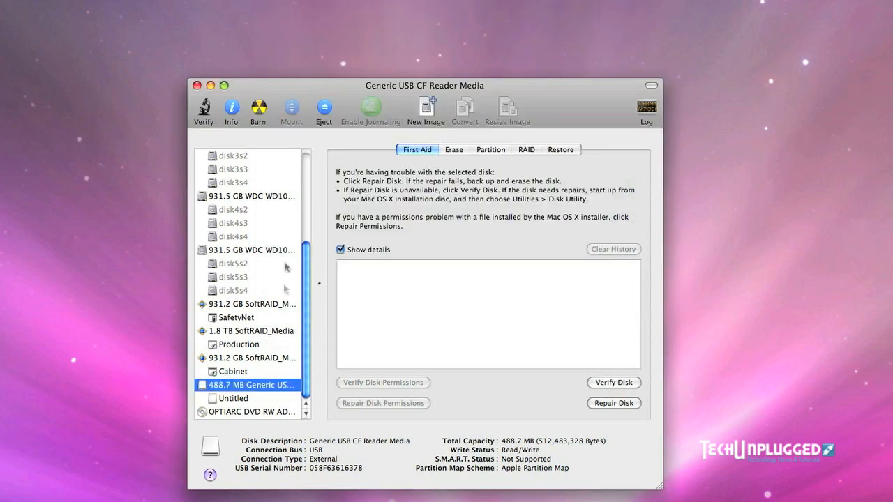
pyautogui.moveTo(242, 401)
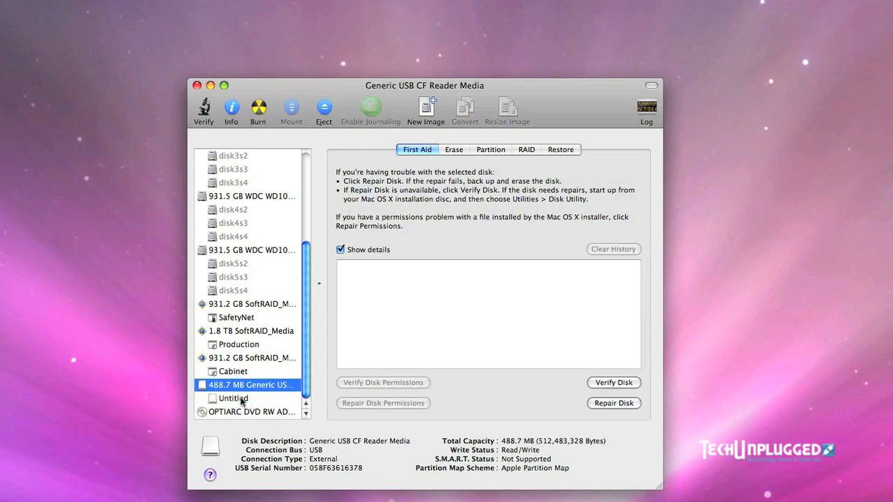
pyautogui.click(234, 398)
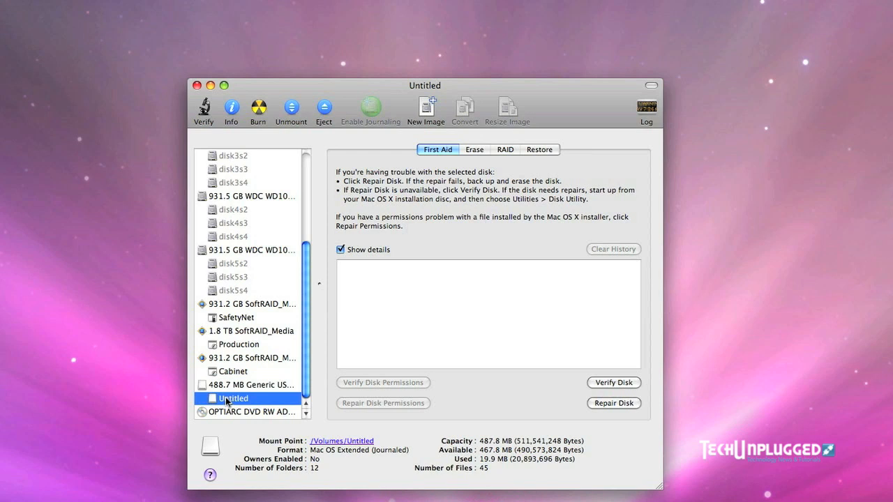
pyautogui.rightClick(232, 399)
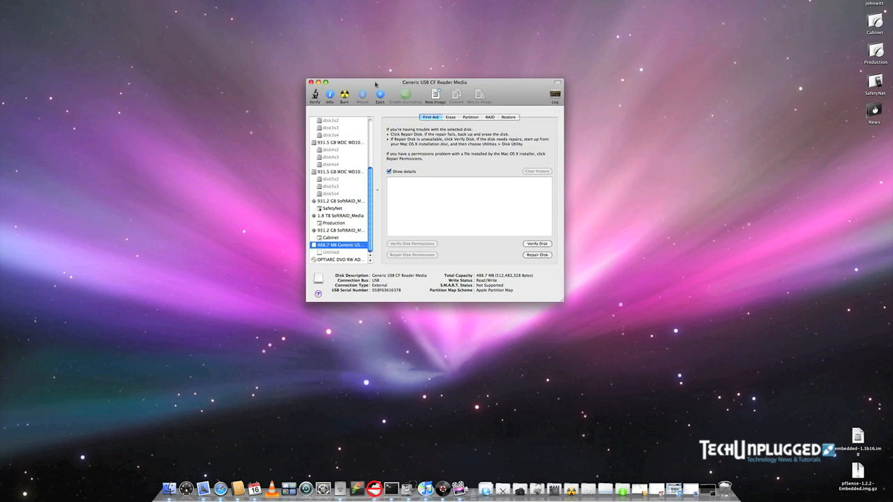
# Start a Terminal shell and change into the desktop folder with cd desktop.
pyautogui.click(308, 81)
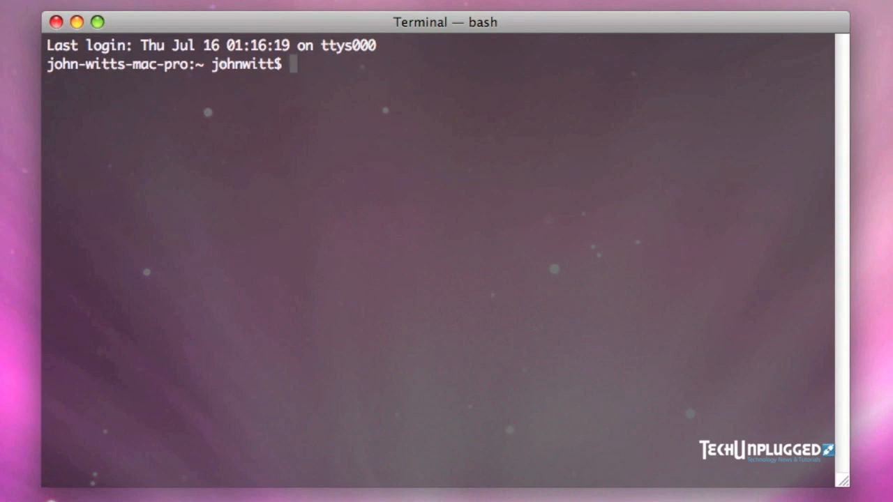
pyautogui.write('cd desk')
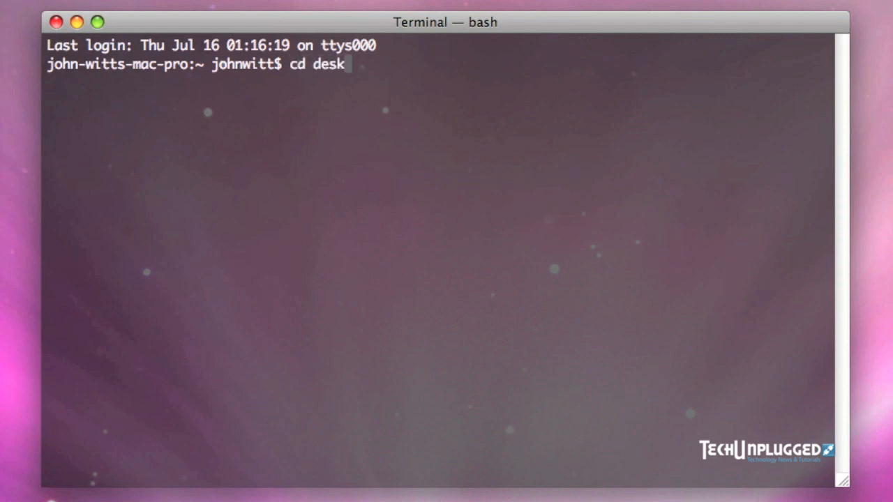
pyautogui.press('Enter')
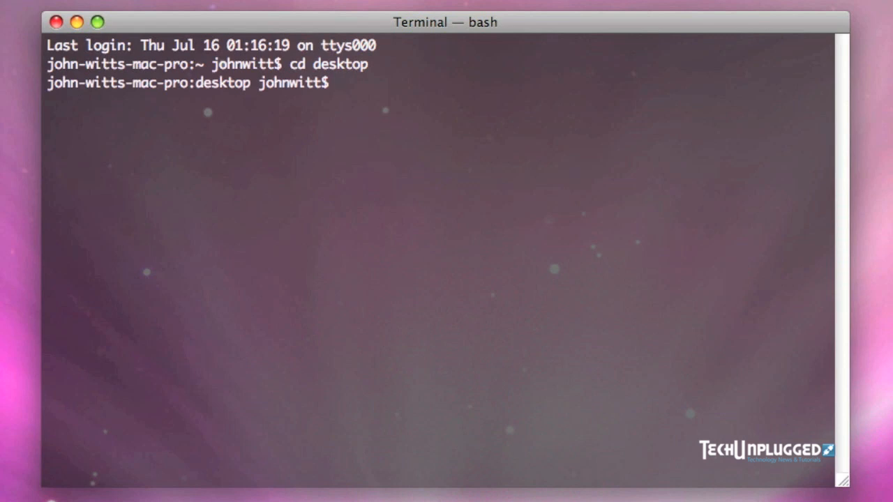
# Begin the pipeline with gzcat embedded-1.3b16.img to decompress the image.
pyautogui.write('gzca')
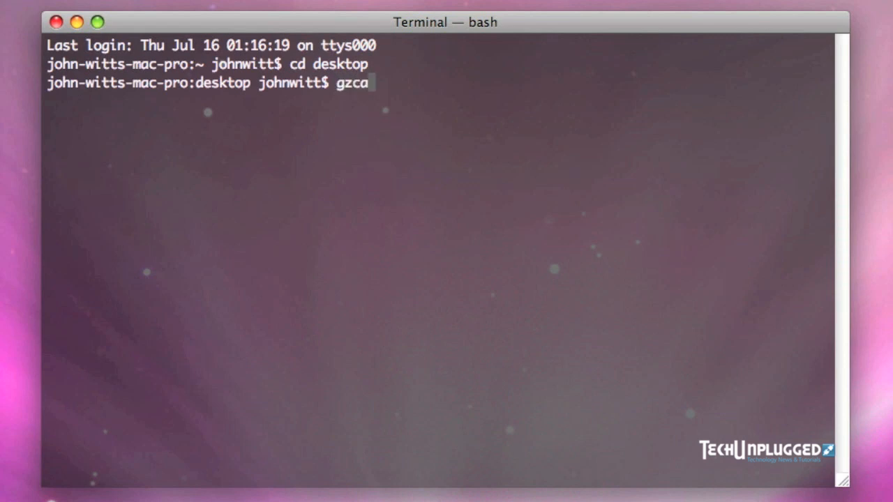
pyautogui.write('t')
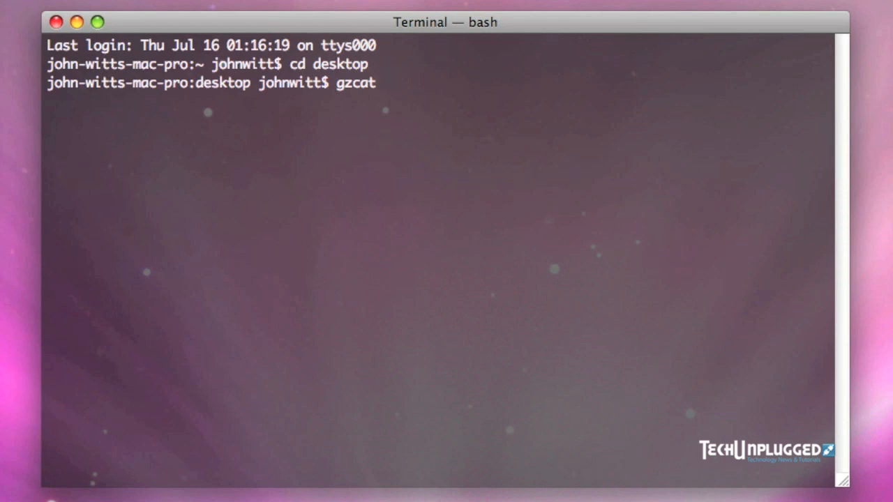
pyautogui.write('emb')
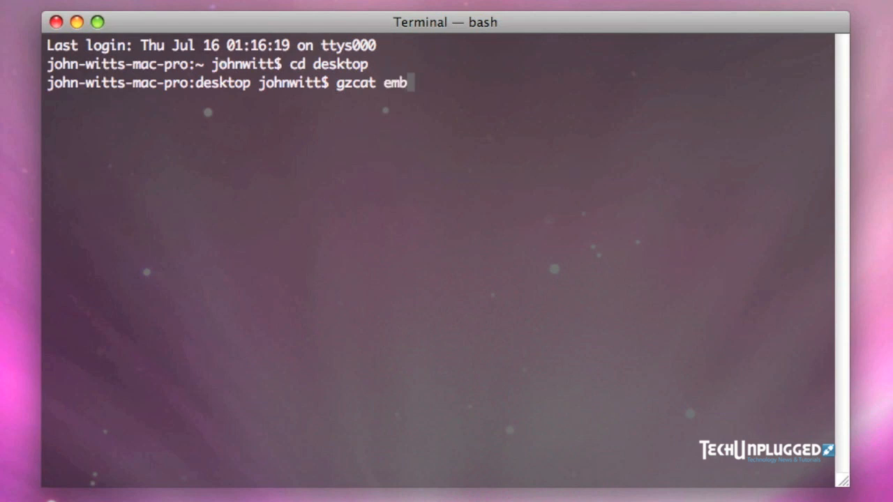
pyautogui.write('ed')
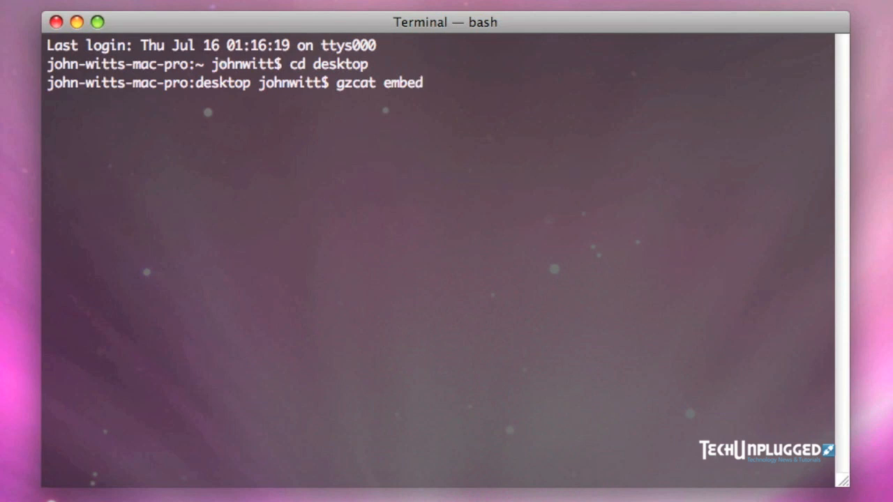
pyautogui.write('ded-1.3b16.img')
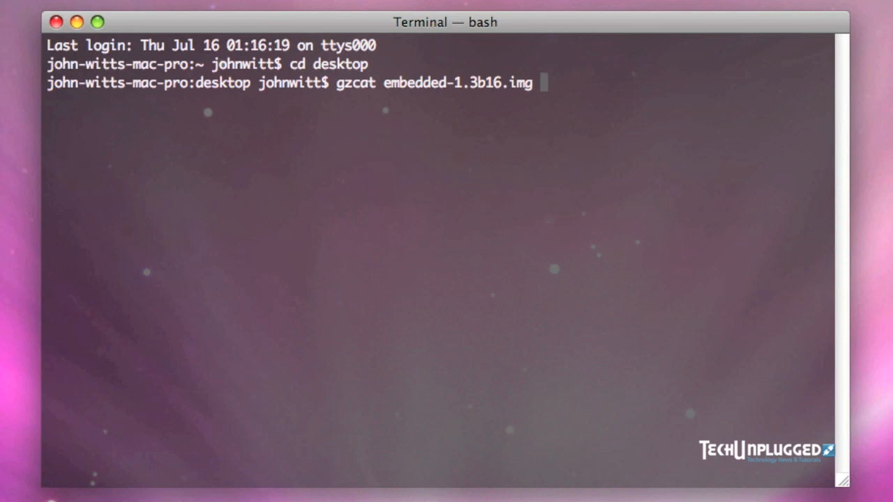
# Pipe it into dd with of=/dev/disk10 and bs=16 to write the CF card.
pyautogui.write('| dd of')
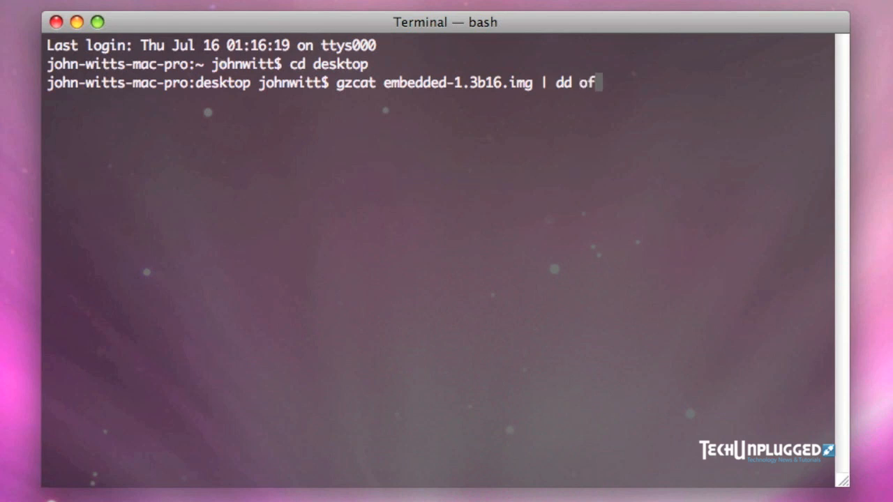
pyautogui.write('/de')
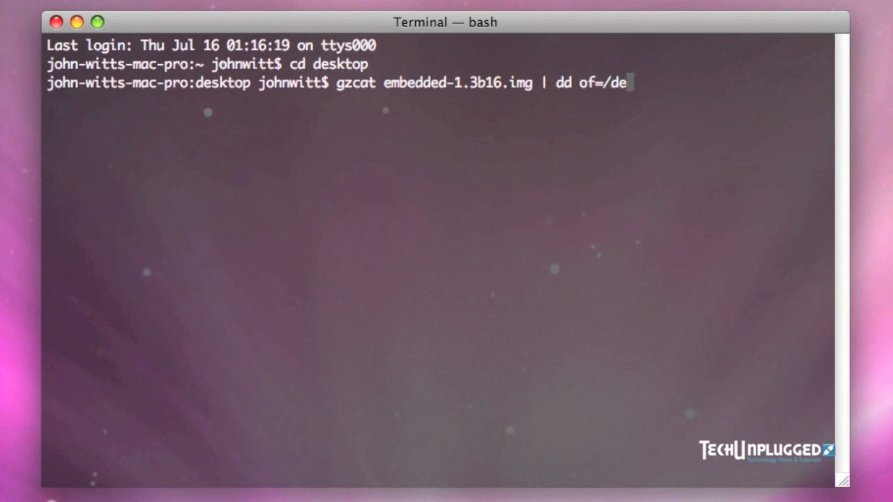
pyautogui.write('v/disk')
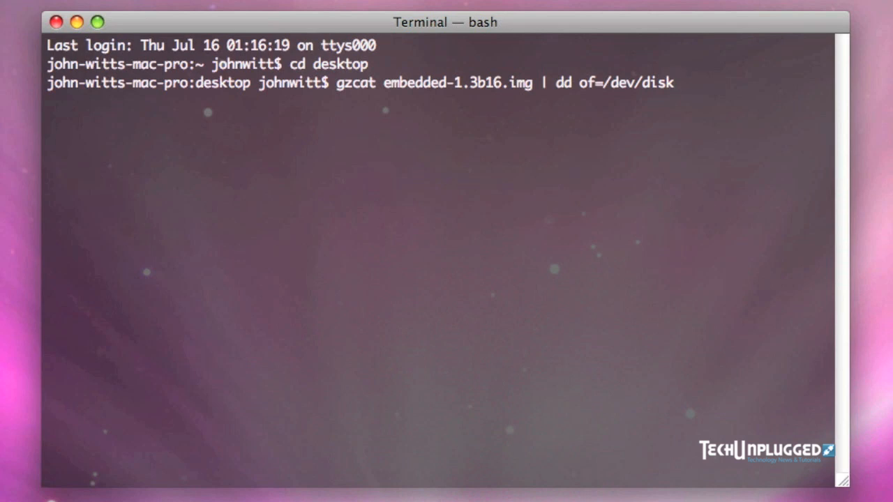
pyautogui.write('10')
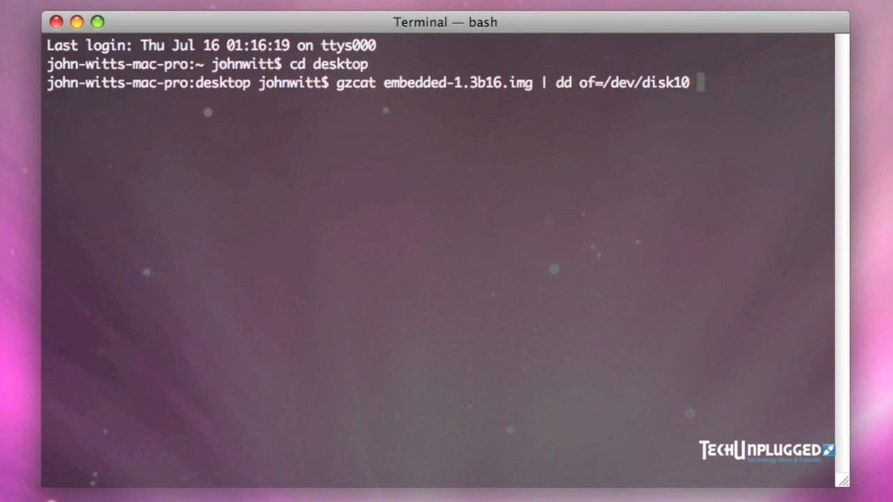
pyautogui.write('bs')
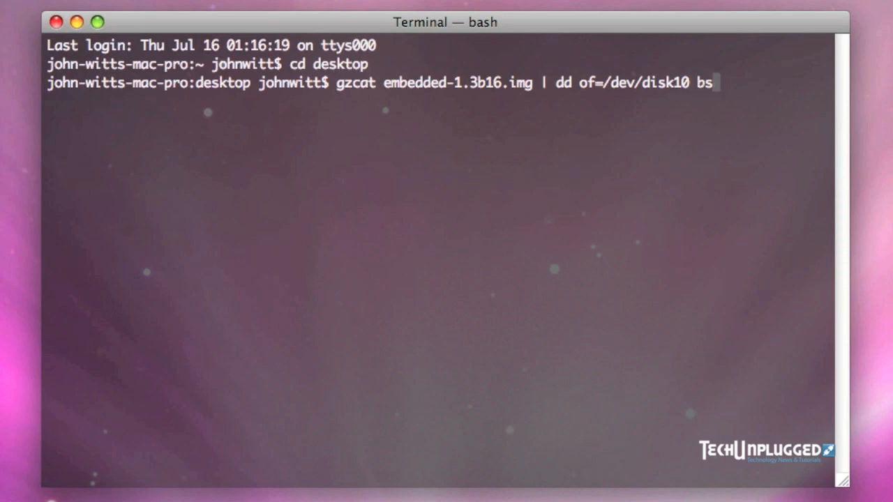
pyautogui.write('=16')
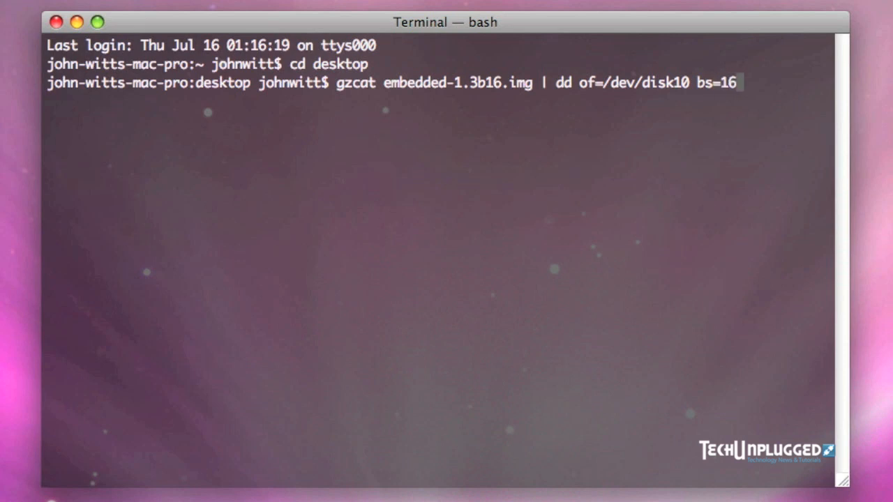
pyautogui.write('k')
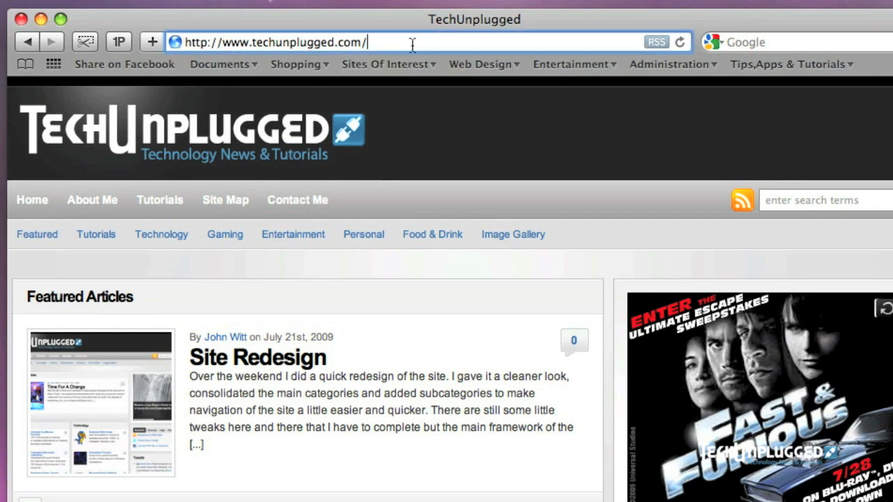
# Enter the router address 192.168.1.1 in Safari's address bar.
pyautogui.write('192.168.1.1/')
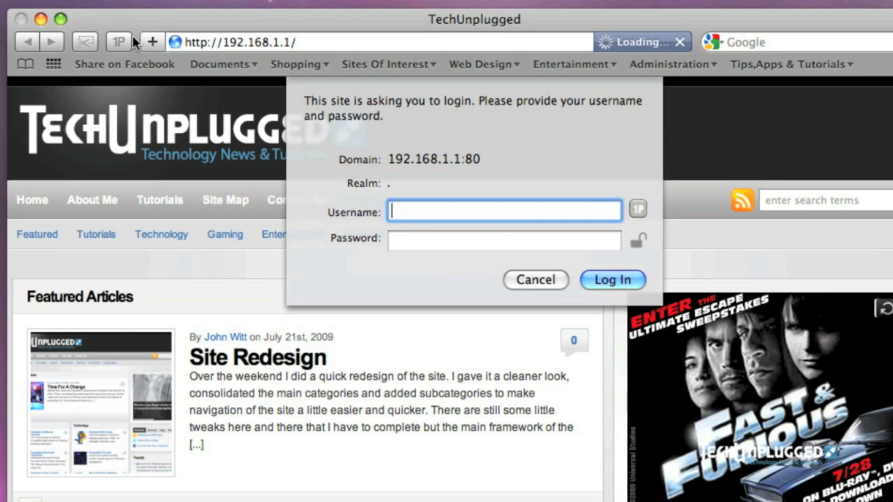
# Log into the m0n0wall webGUI as admin and decline saving the login form.
pyautogui.write('a')
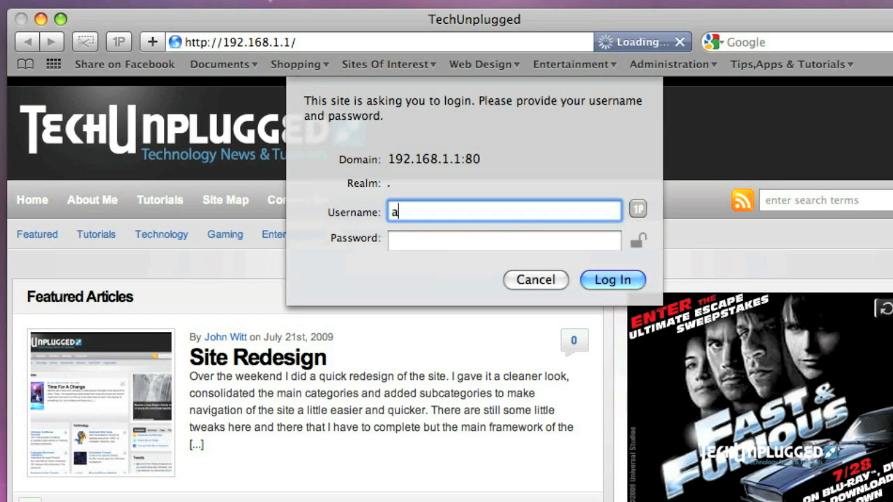
pyautogui.write('dmin')
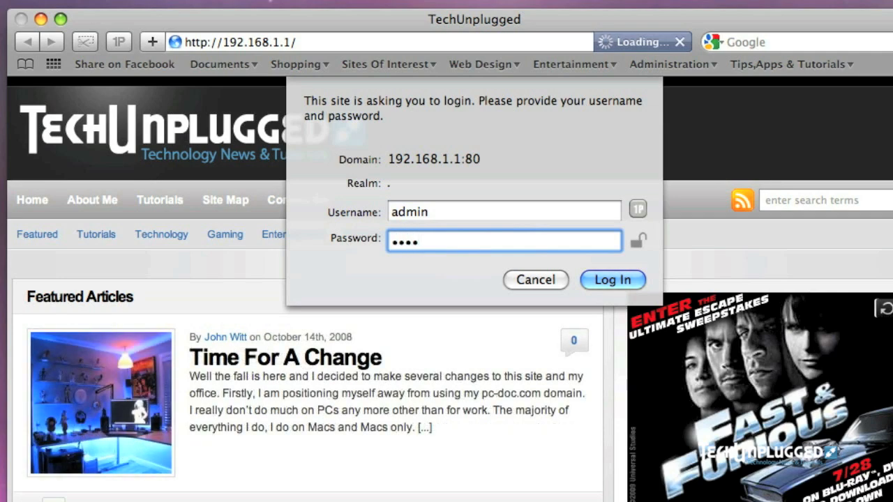
pyautogui.click(613, 279)
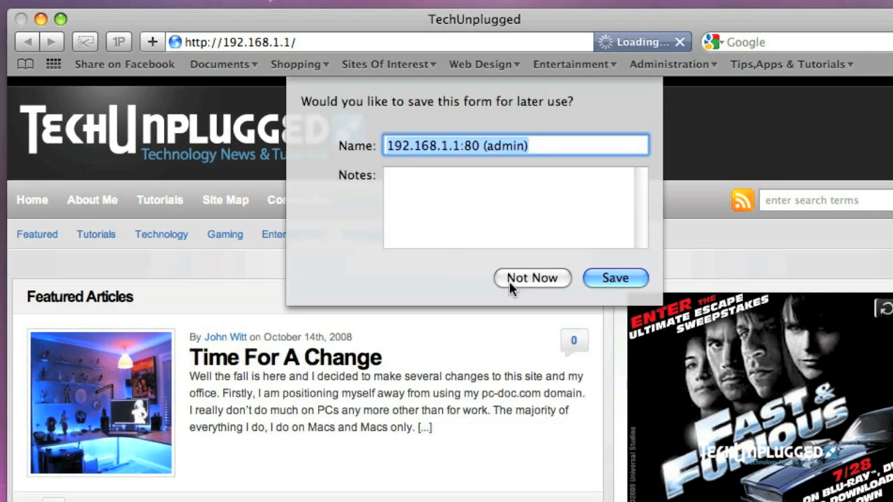
pyautogui.click(533, 278)
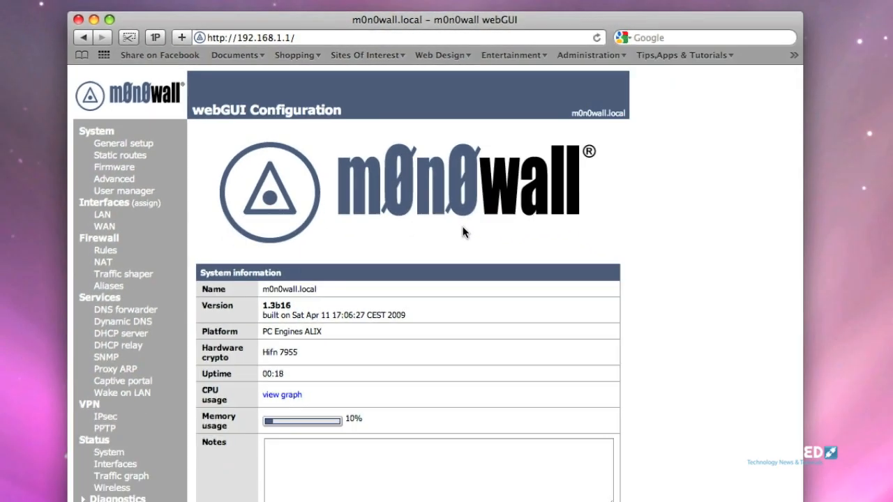